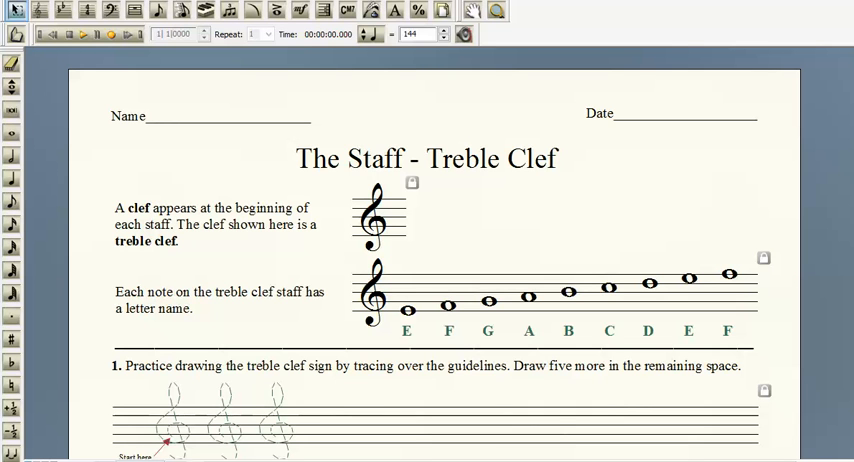
mouse_move(733, 250)
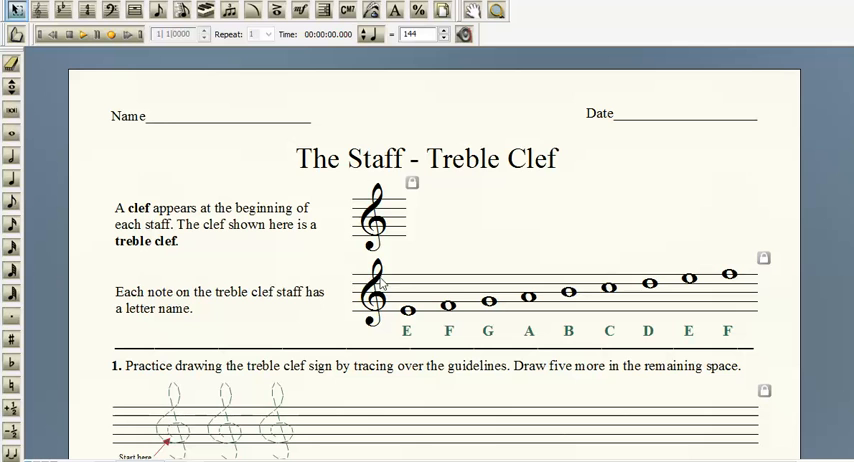
mouse_move(394, 288)
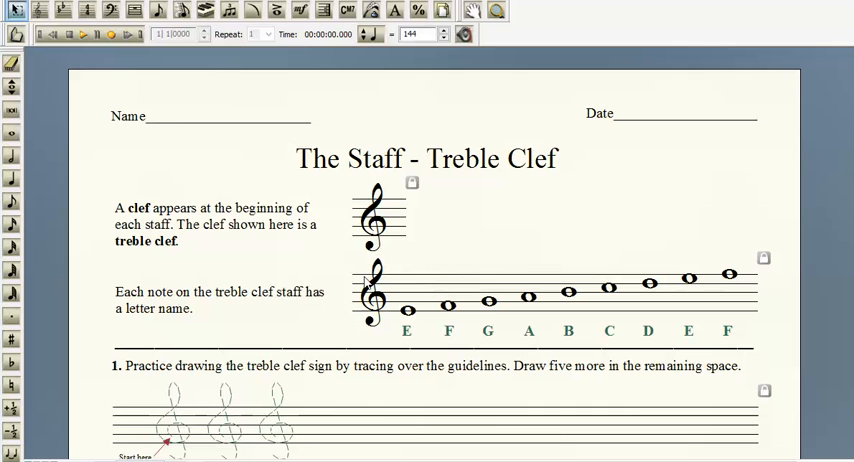
mouse_move(335, 238)
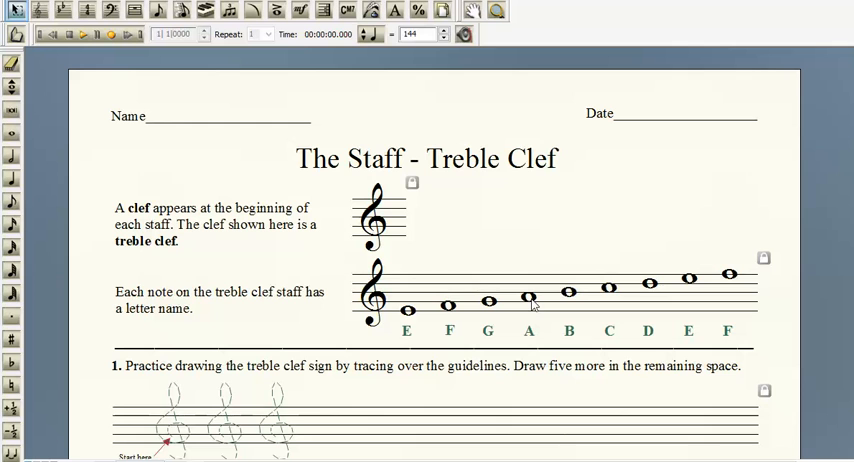
mouse_move(518, 216)
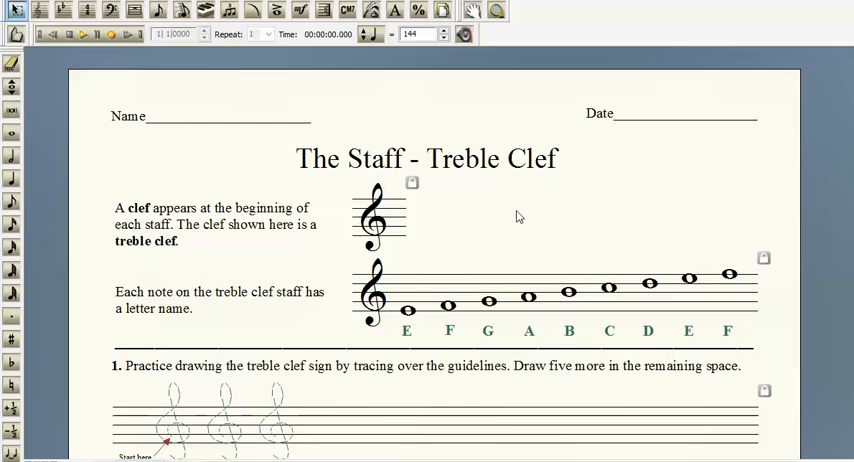
mouse_move(529, 299)
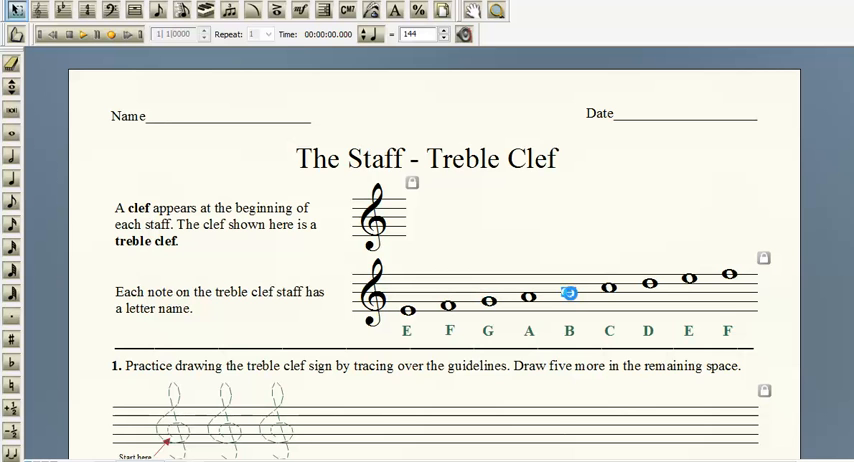
scroll("down", 3)
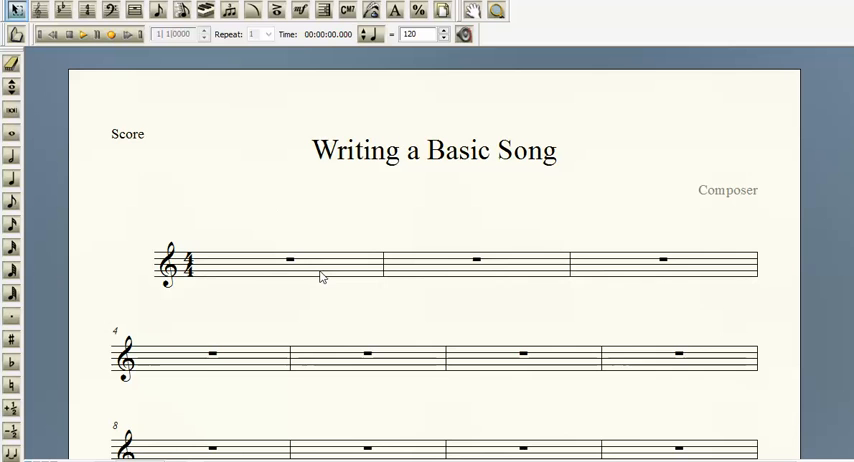
mouse_move(13, 160)
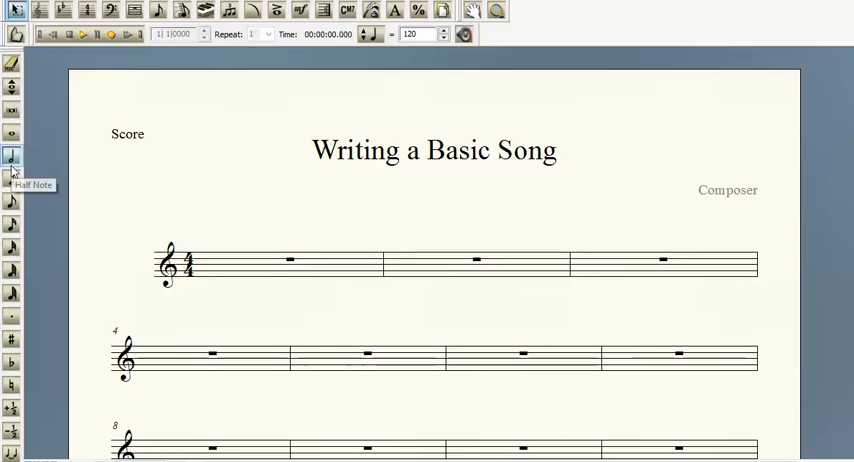
mouse_move(28, 162)
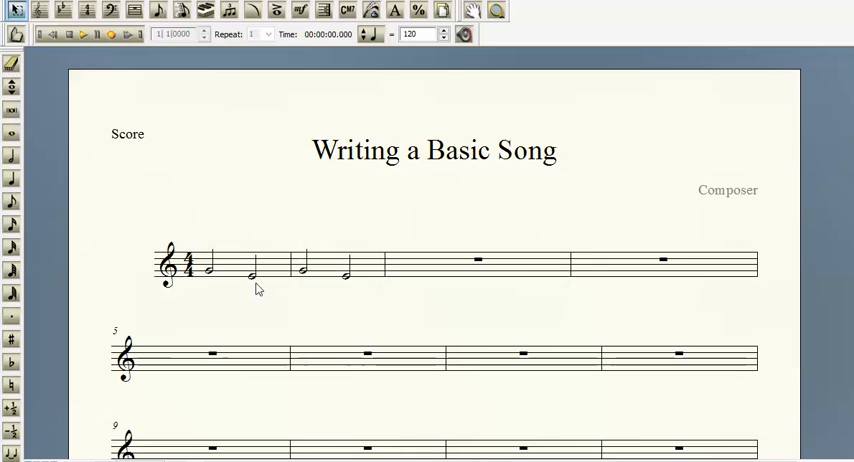
mouse_move(236, 278)
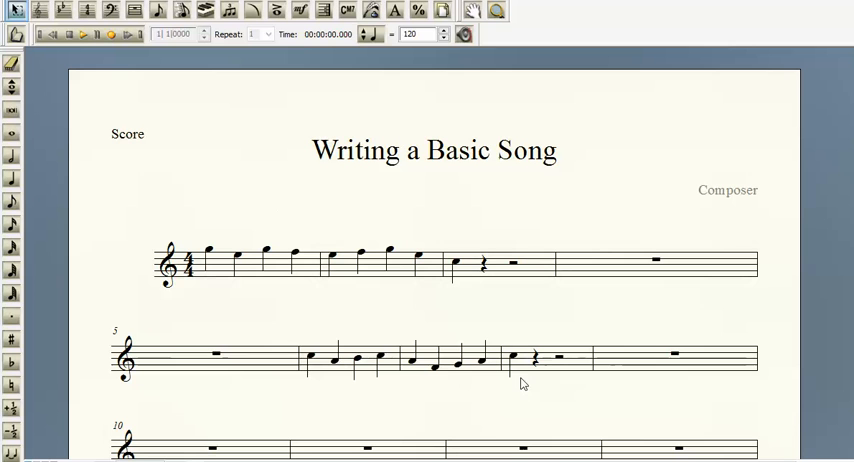
mouse_move(322, 344)
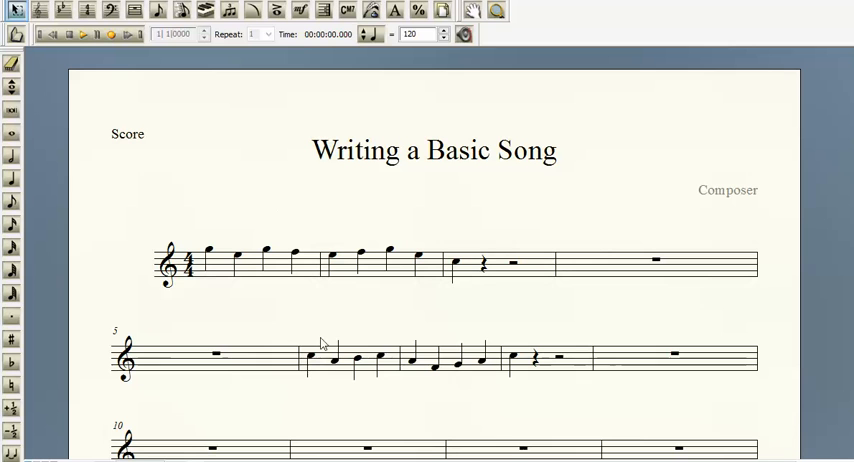
mouse_move(559, 367)
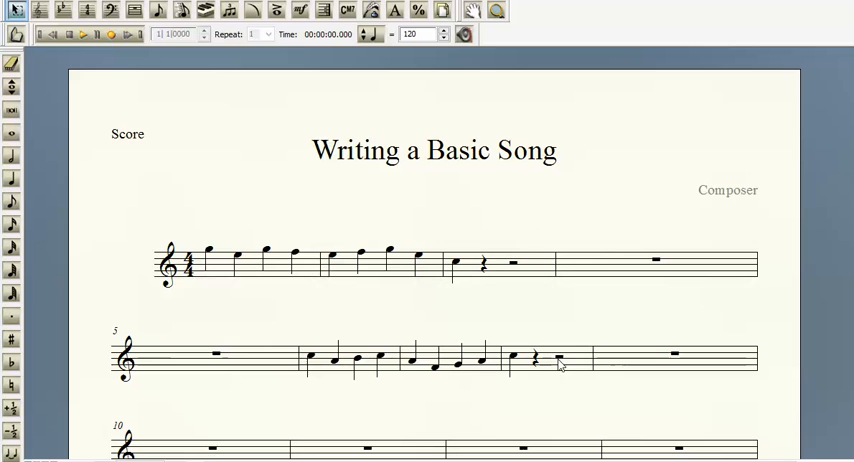
mouse_move(513, 395)
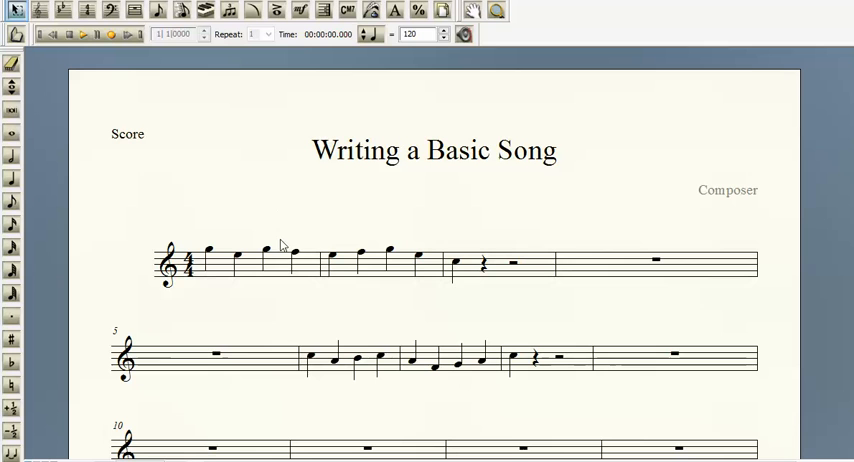
mouse_move(220, 315)
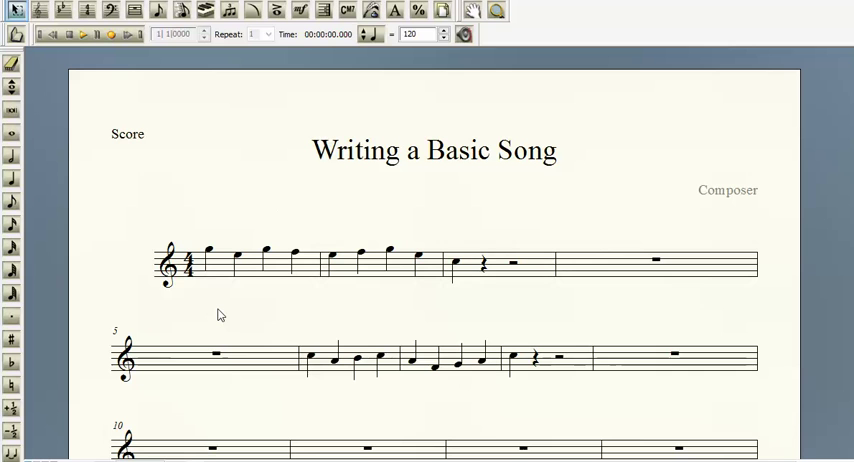
mouse_move(479, 363)
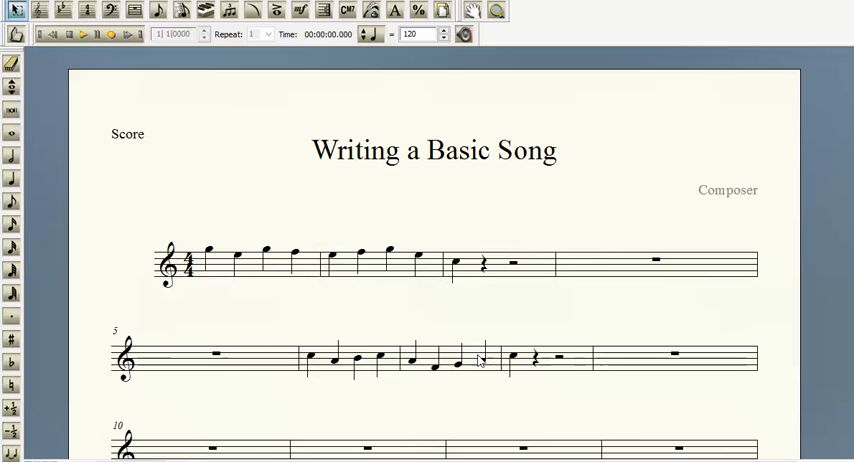